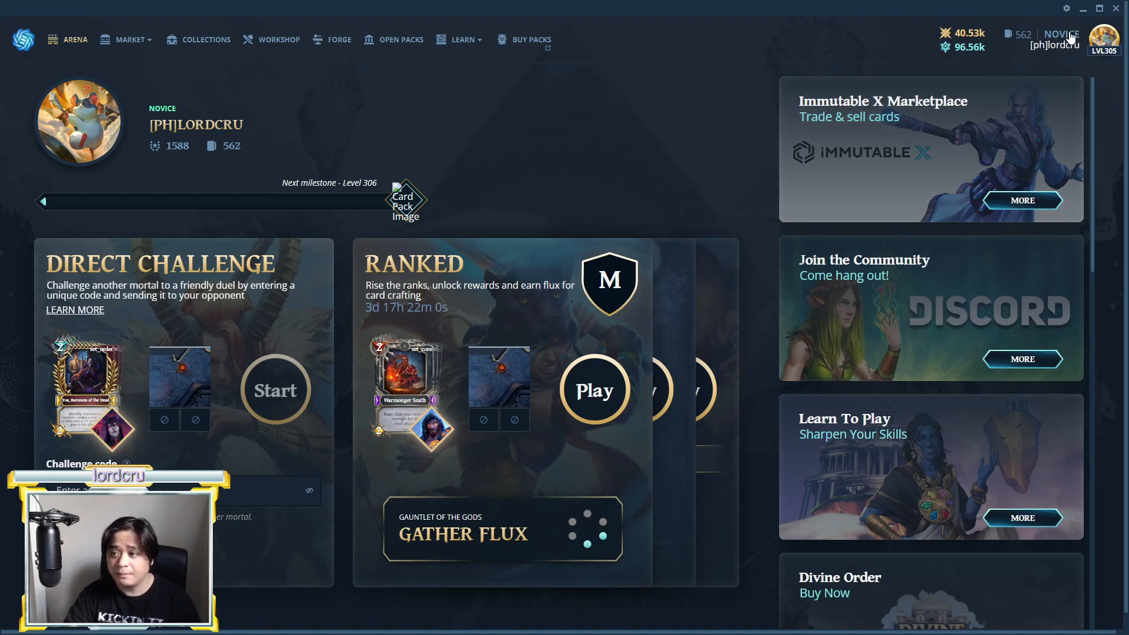
mouse_move(81, 28)
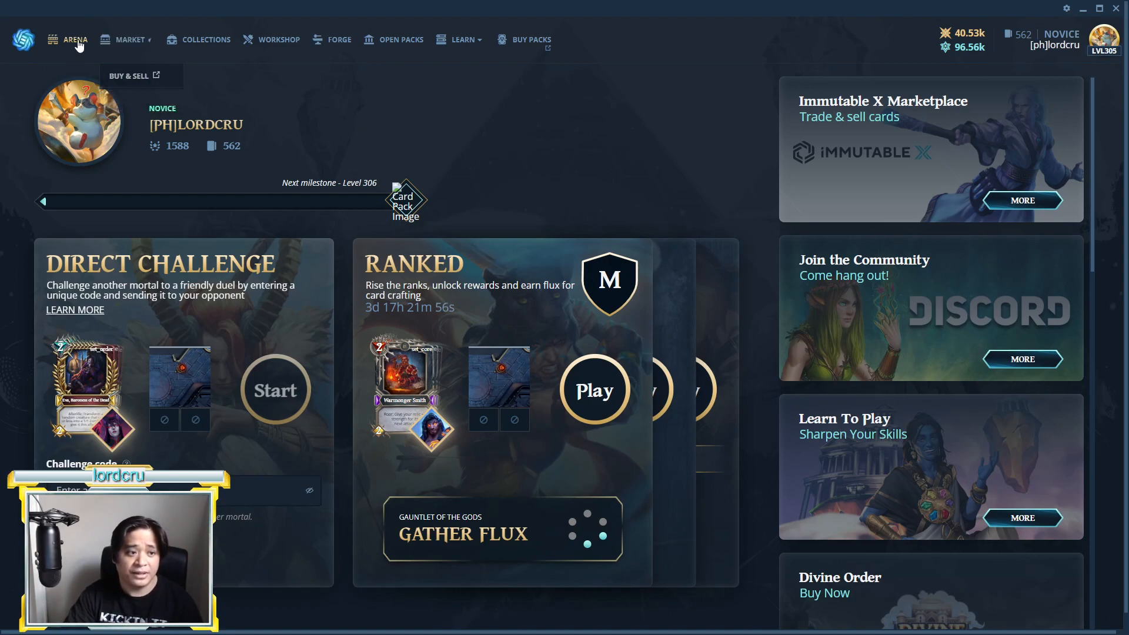
mouse_move(172, 74)
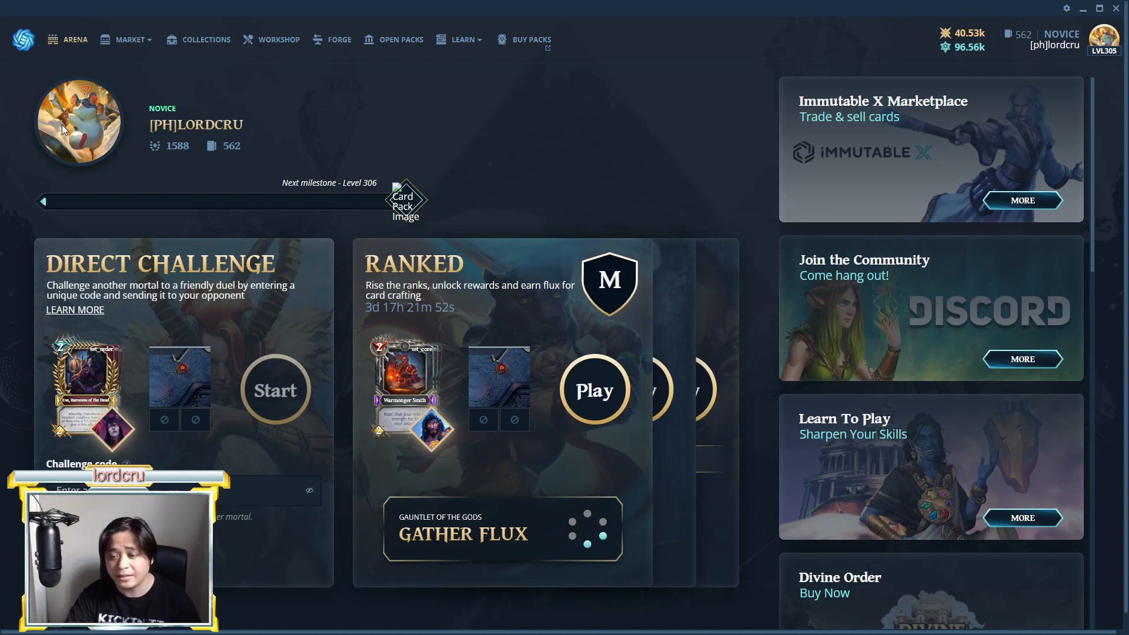
mouse_move(180, 136)
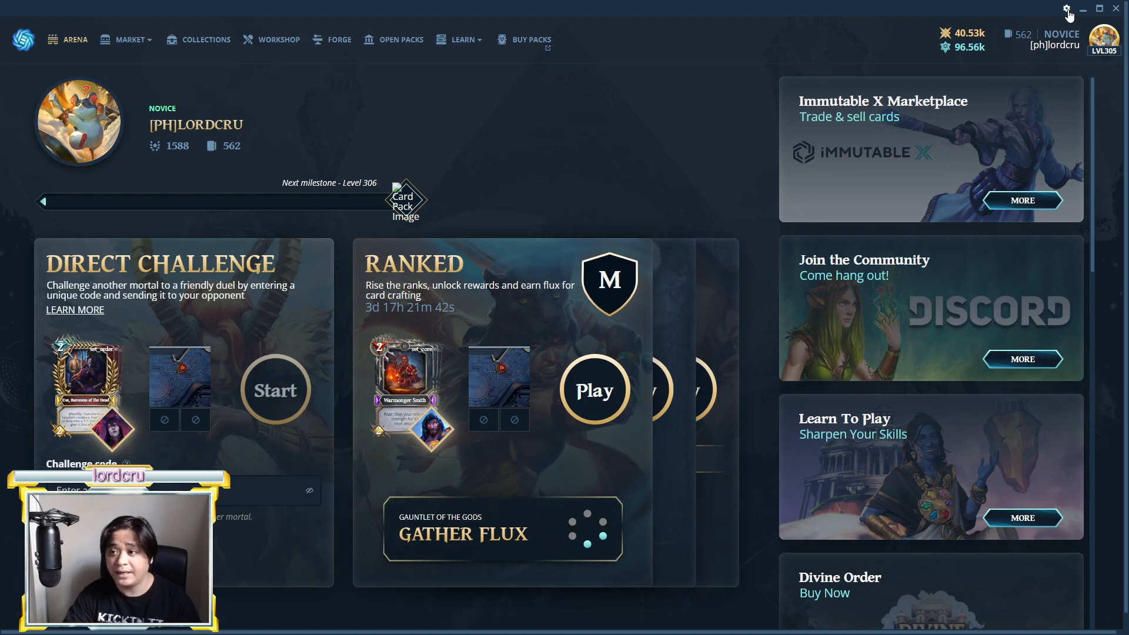
Go to GUDecks' Meta section, switch to Player Stats and start a username search with 'PH'
click(1086, 8)
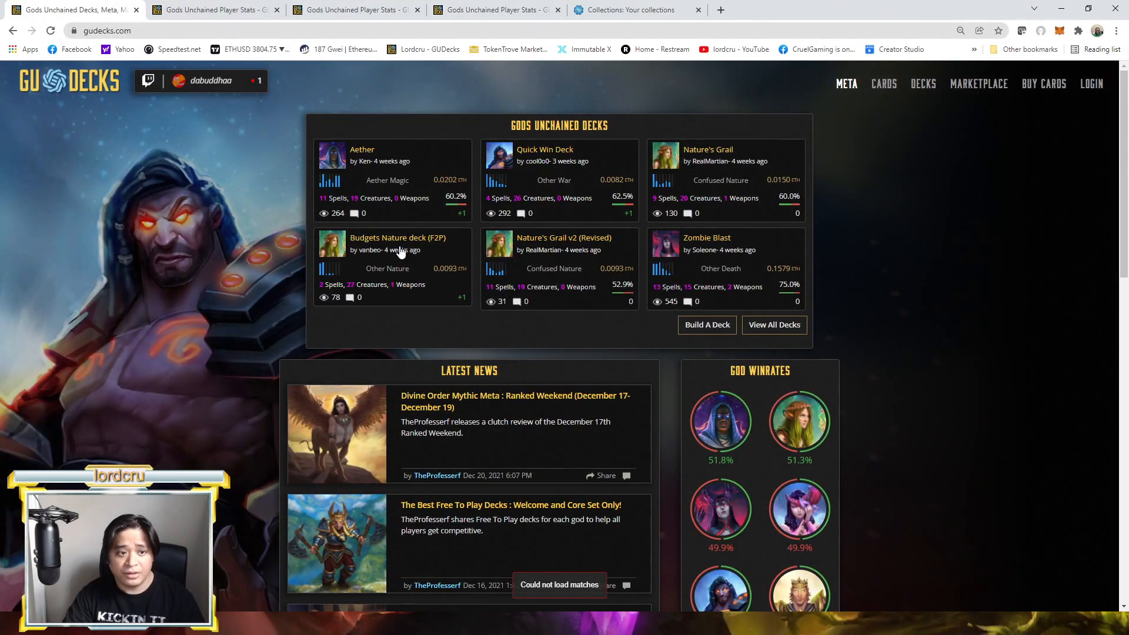
mouse_move(190, 131)
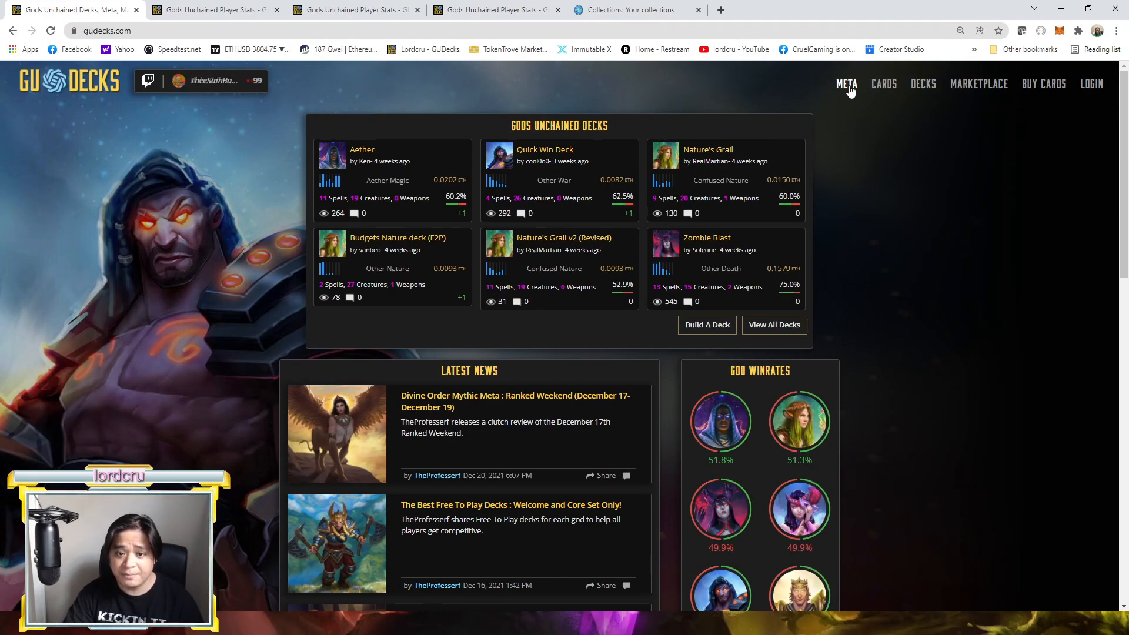
mouse_move(847, 86)
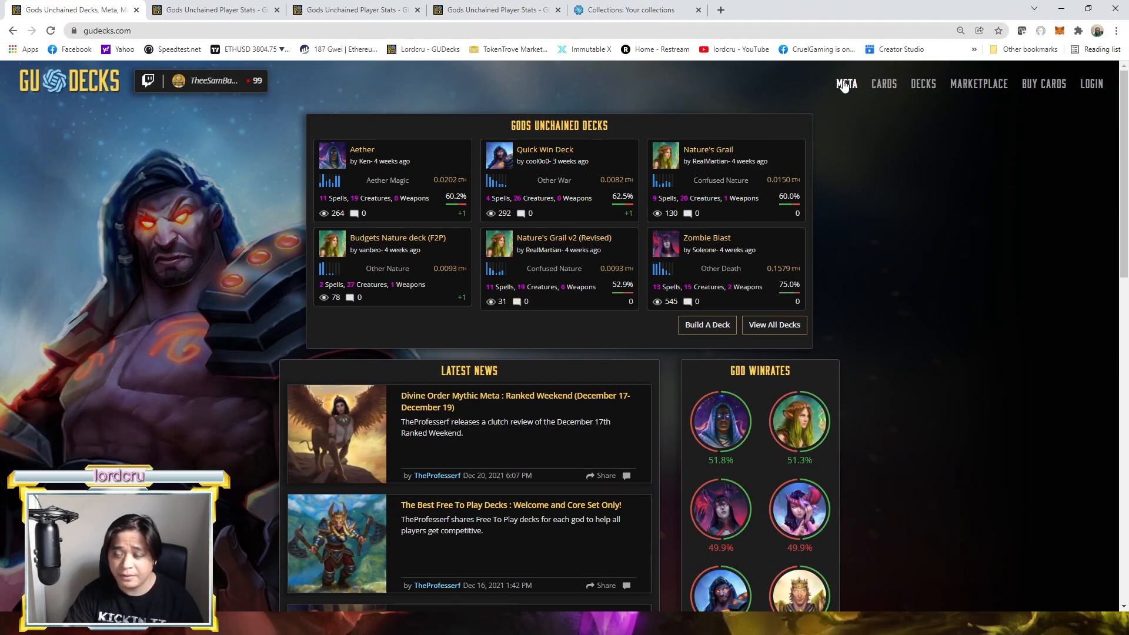
click(847, 84)
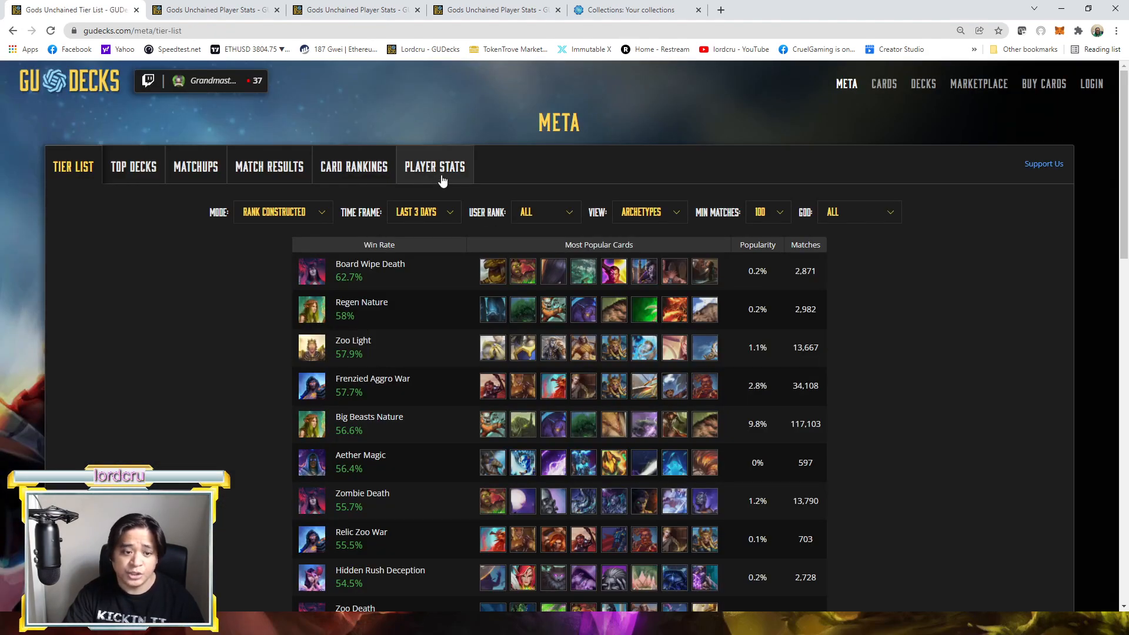
click(435, 165)
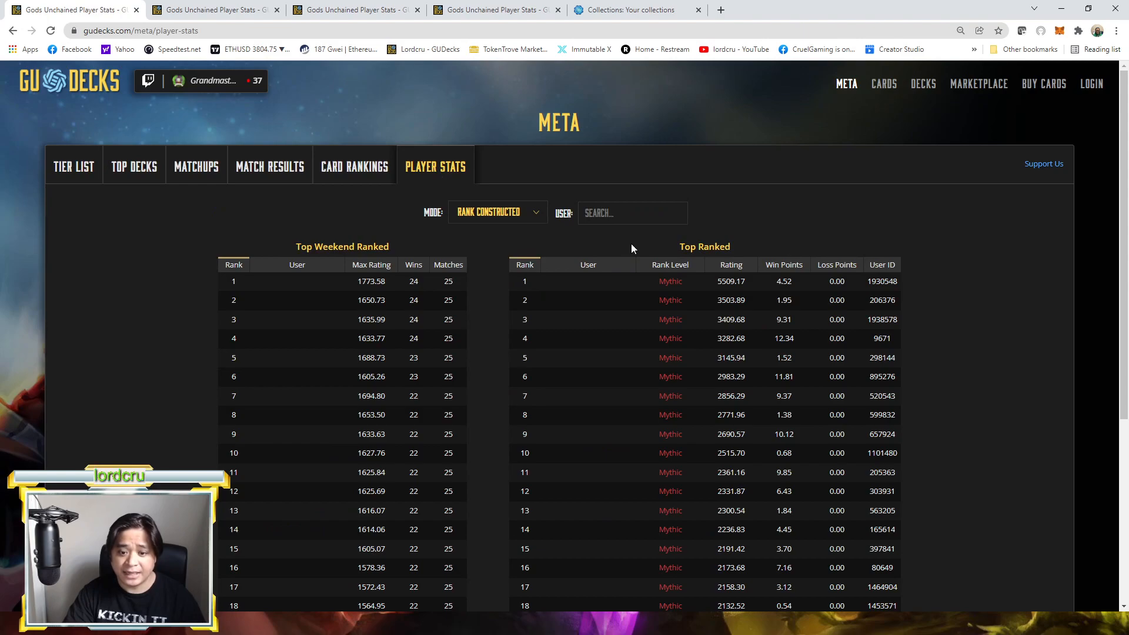
click(631, 213)
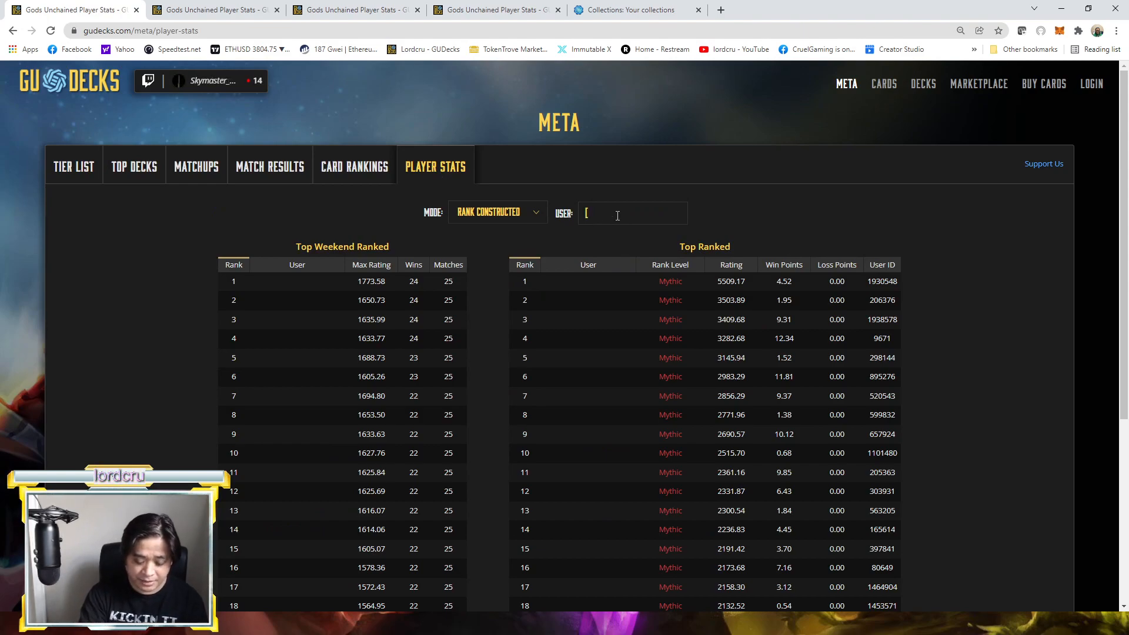
text(PH)
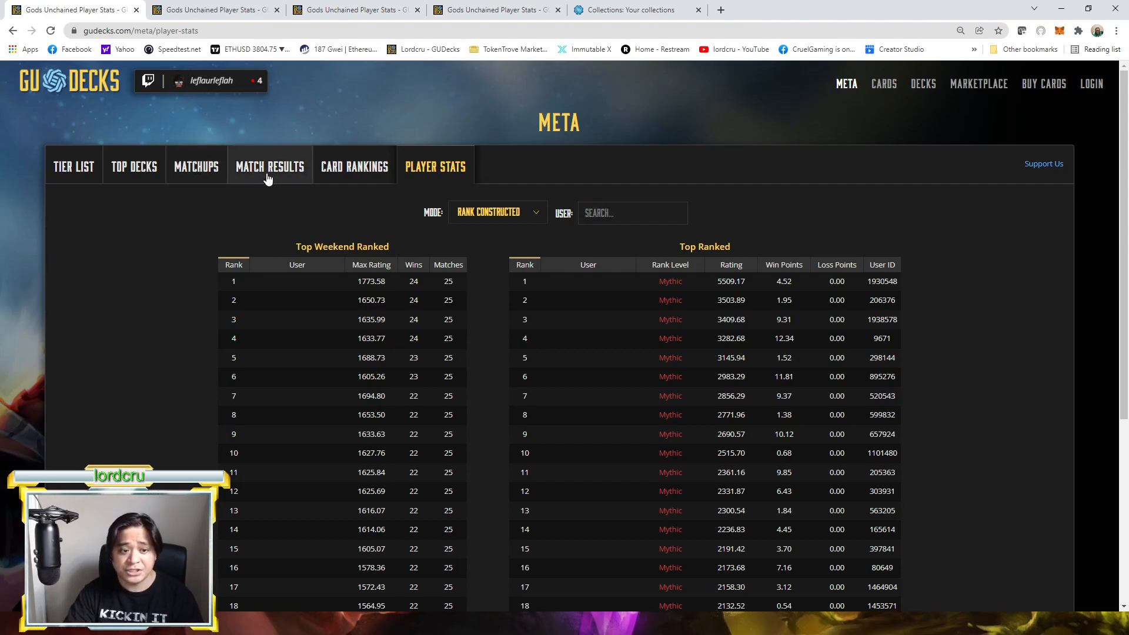
Filter Match Results to the user's own username to list their recent ranked matches
click(269, 165)
text([PH]Lo)
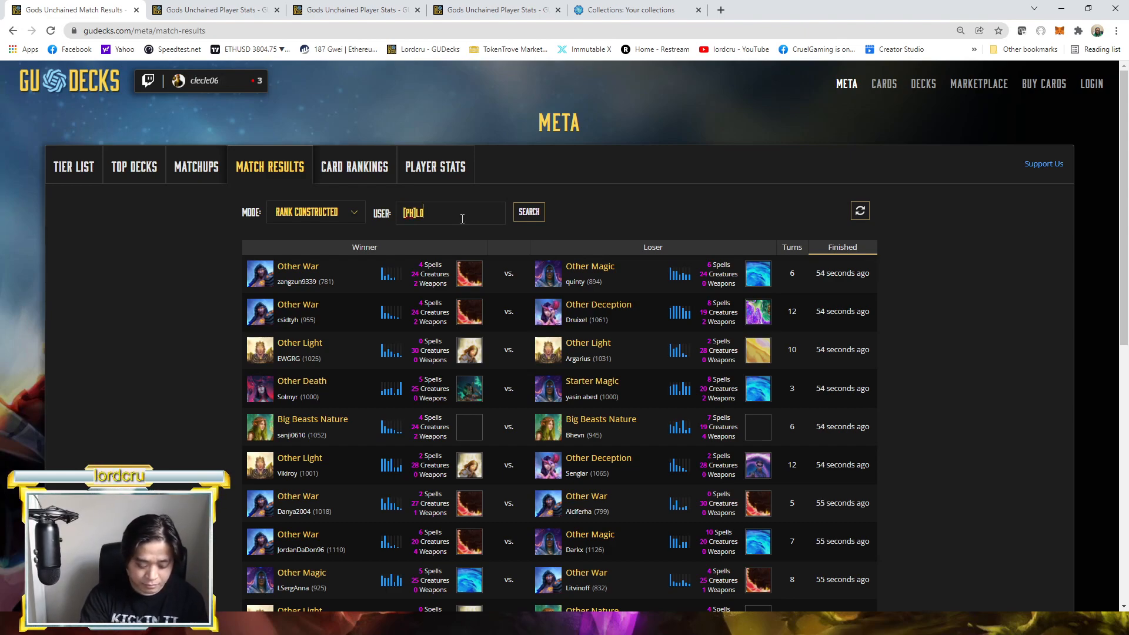
click(528, 210)
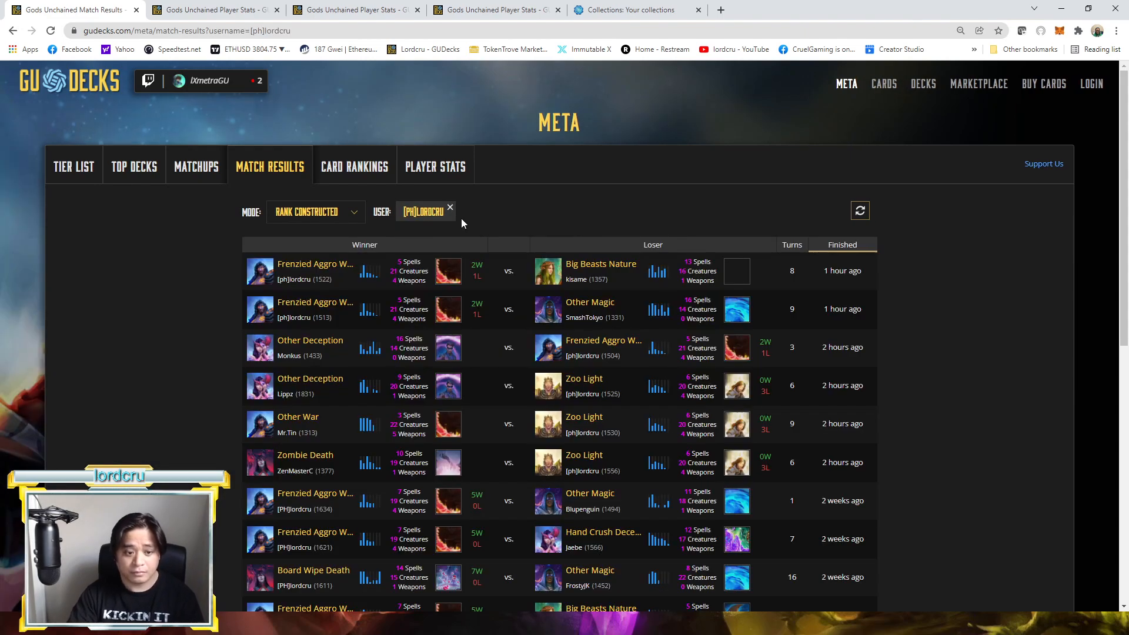
mouse_move(272, 292)
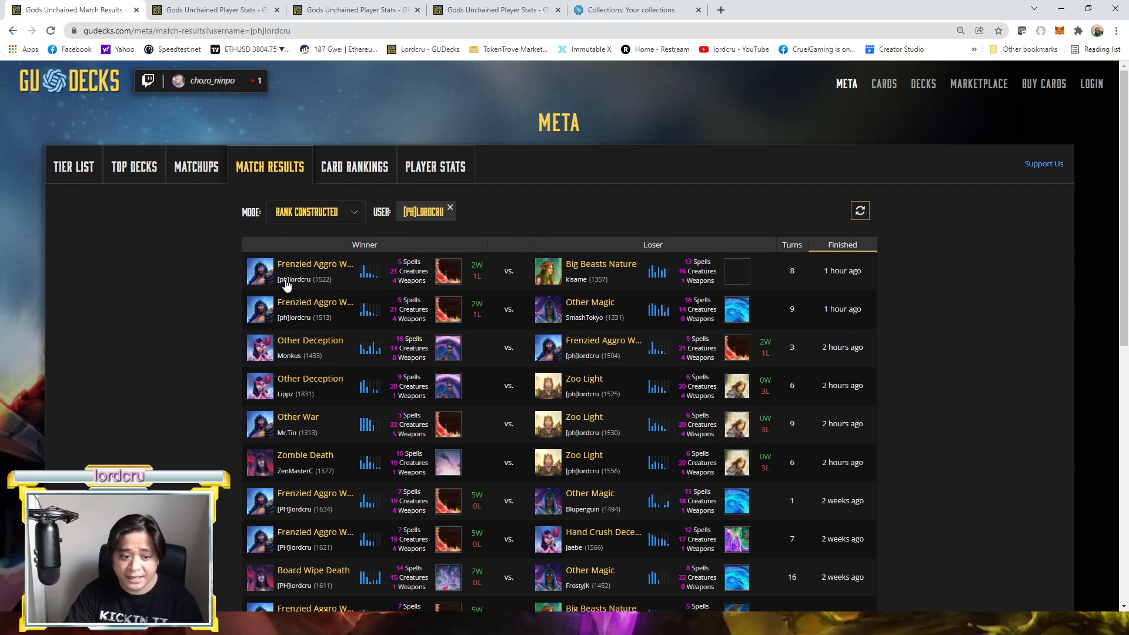
Load the [PH]lordcru stats profile and page through Recent Matches to older games
click(435, 166)
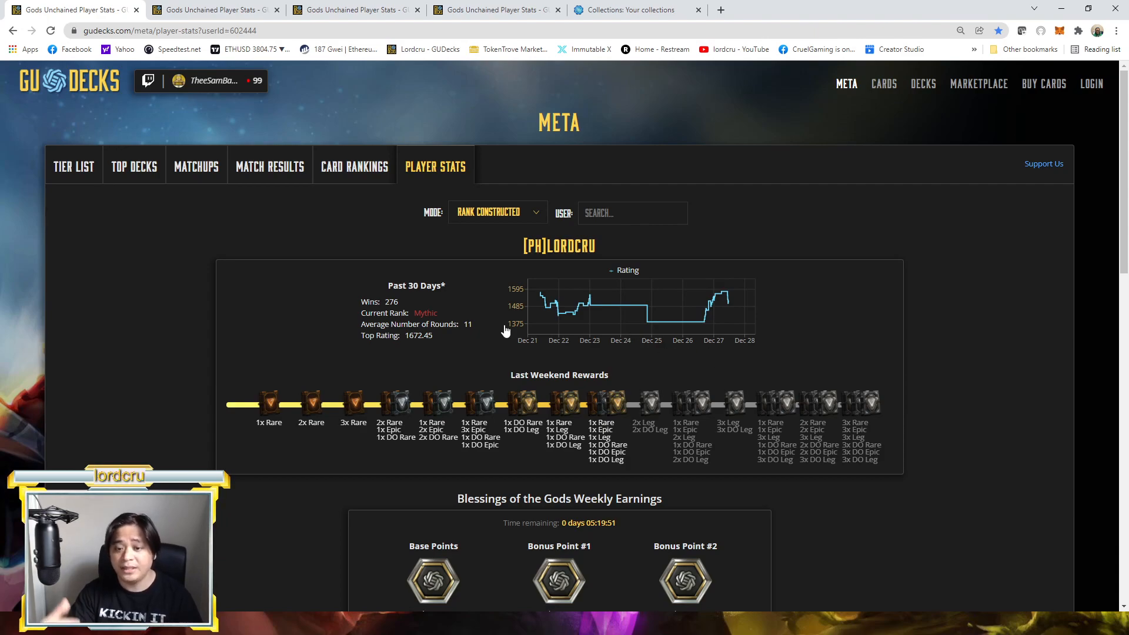
scroll(down, 3)
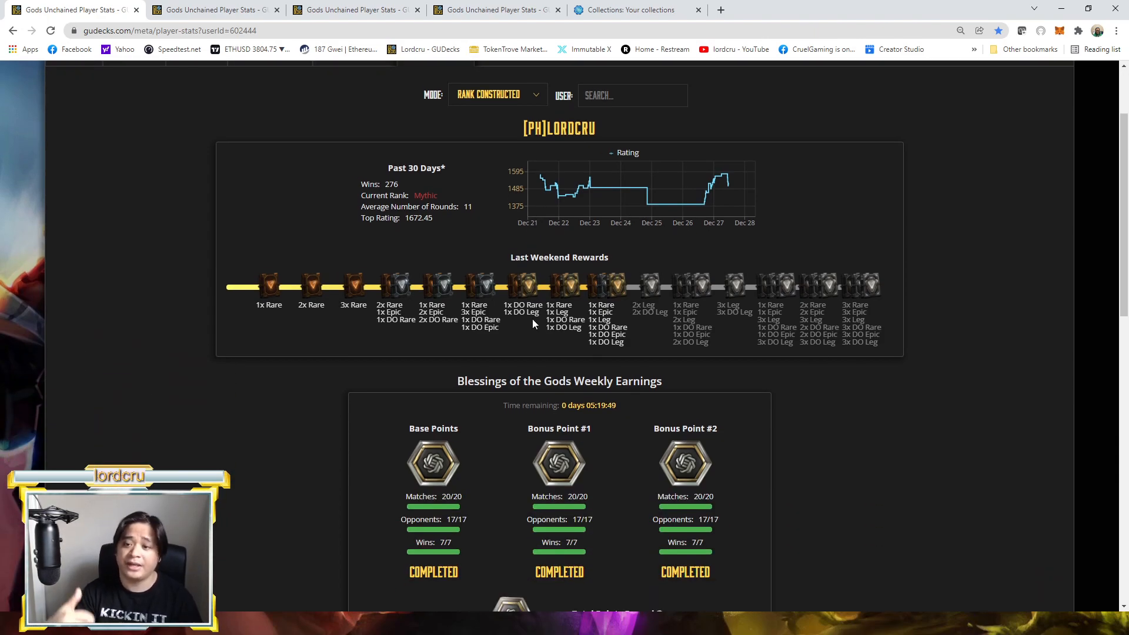
scroll(down, 3)
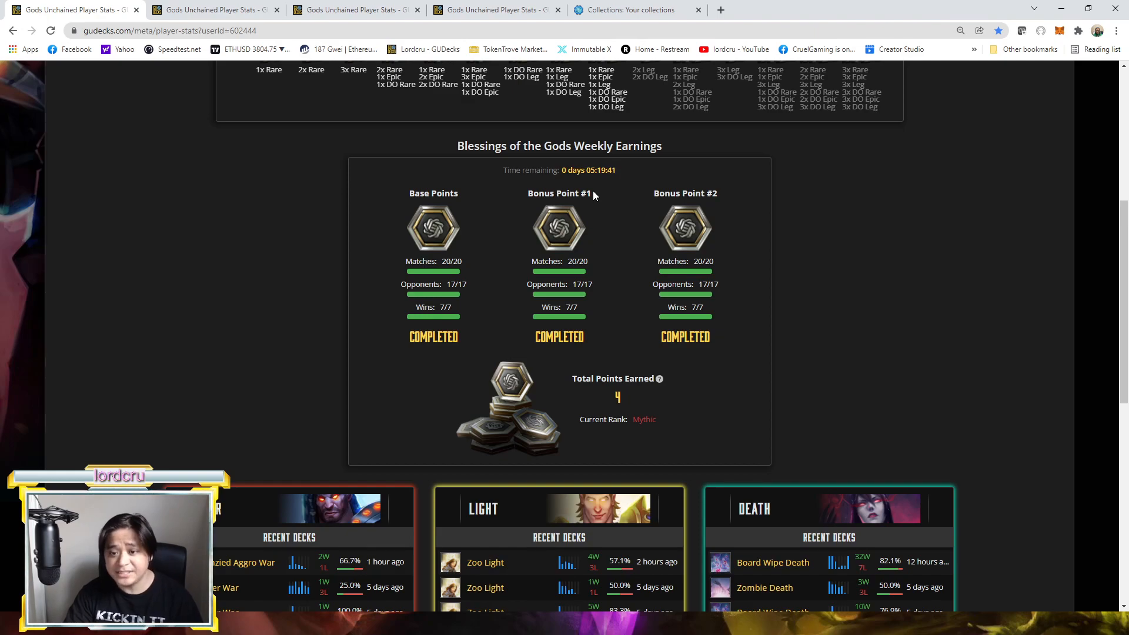
scroll(down, 3)
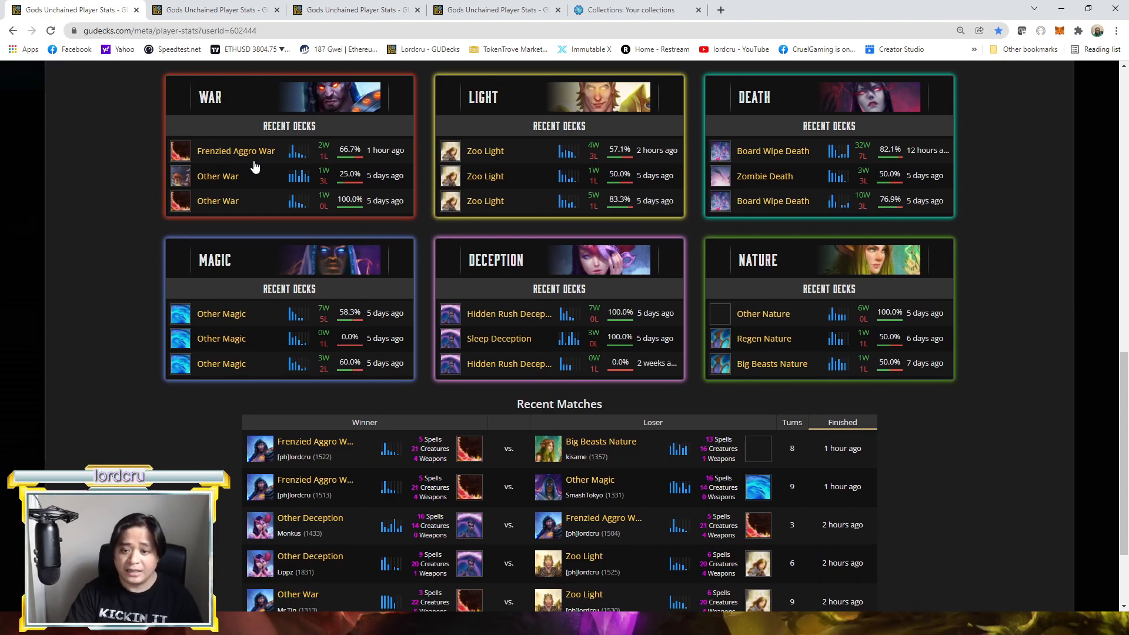
mouse_move(280, 177)
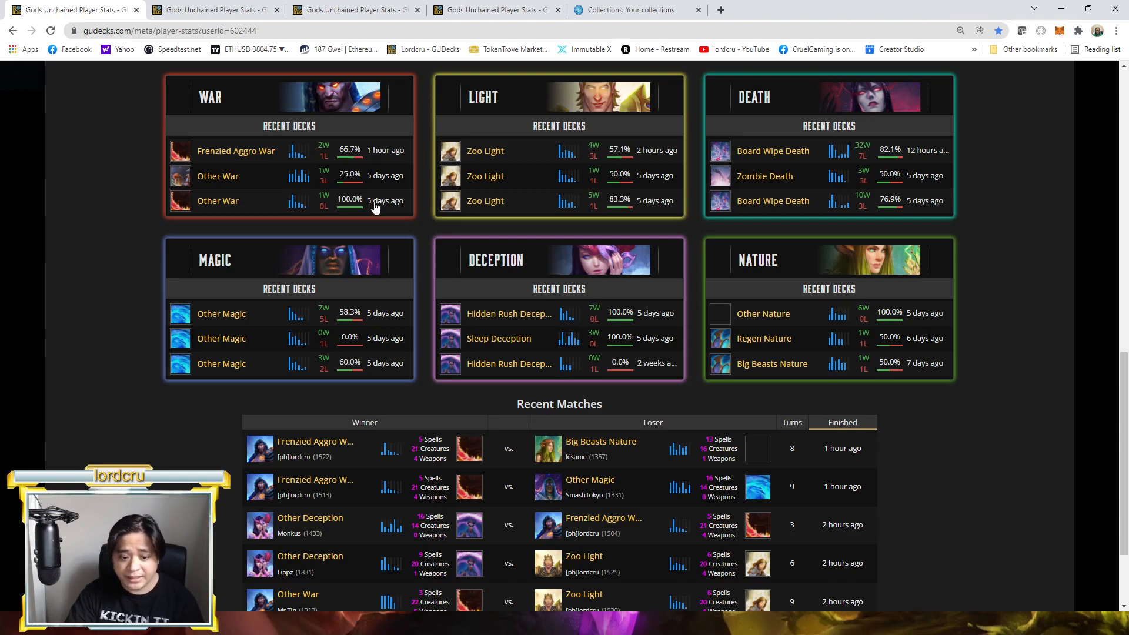
scroll(down, 3)
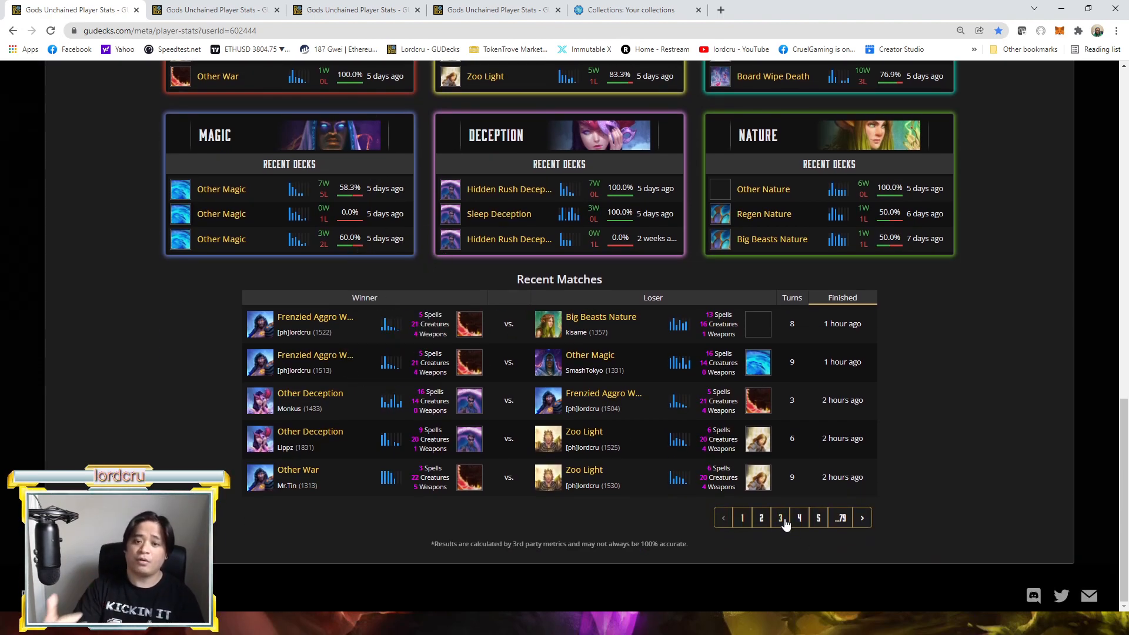
click(780, 517)
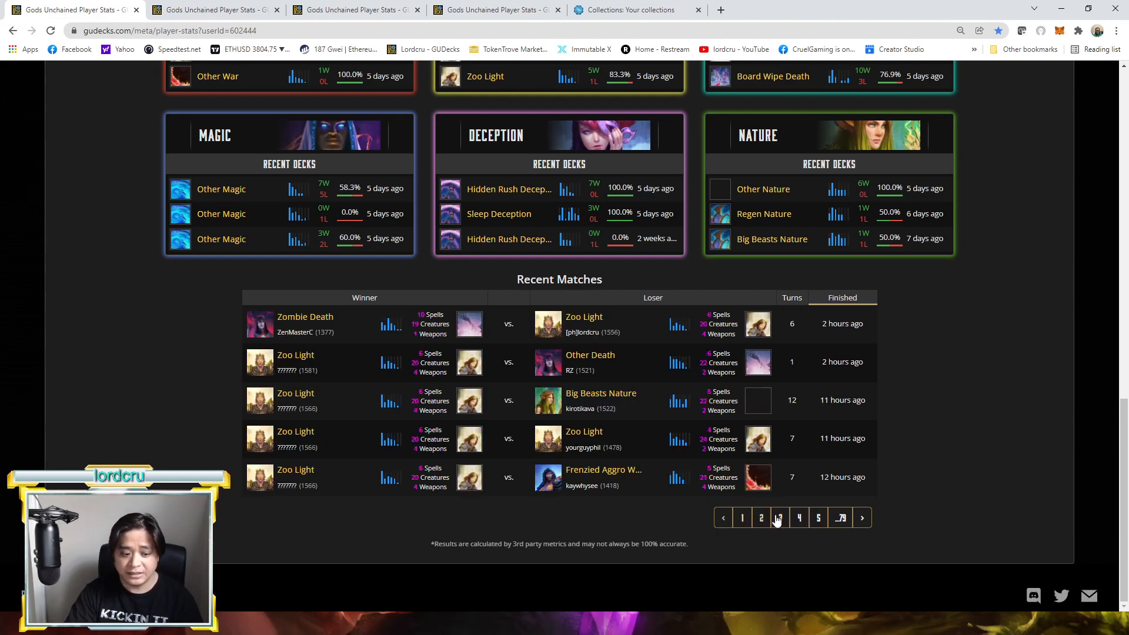
click(778, 517)
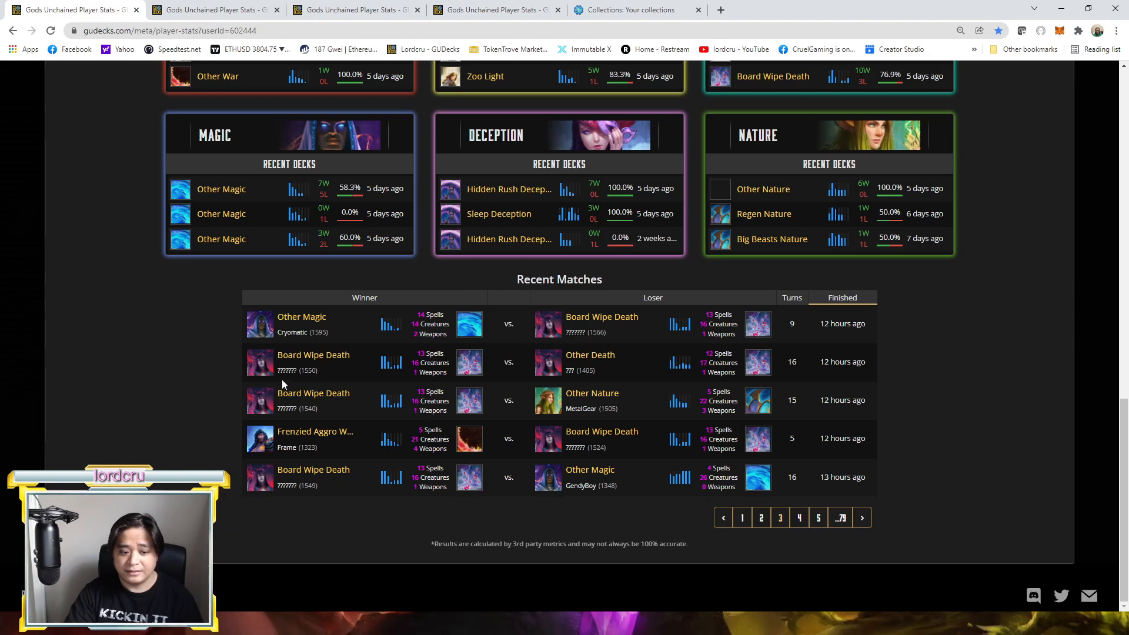
scroll(down, 3)
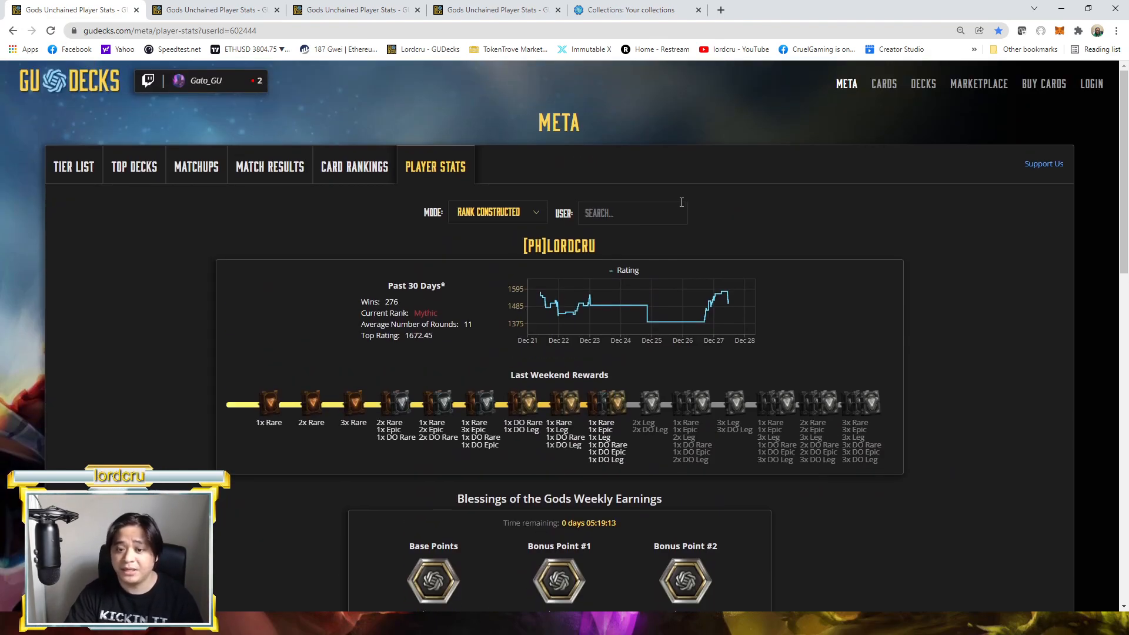
Scroll through the player-stats page showing another player's profile, Cryomatic
scroll(down, 3)
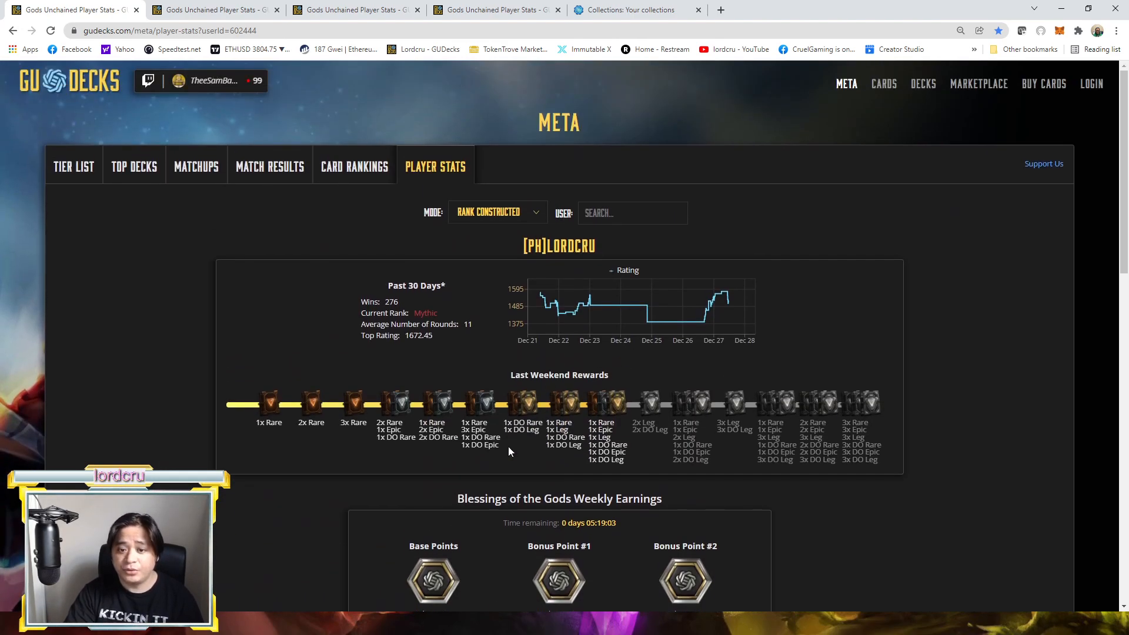
scroll(down, 3)
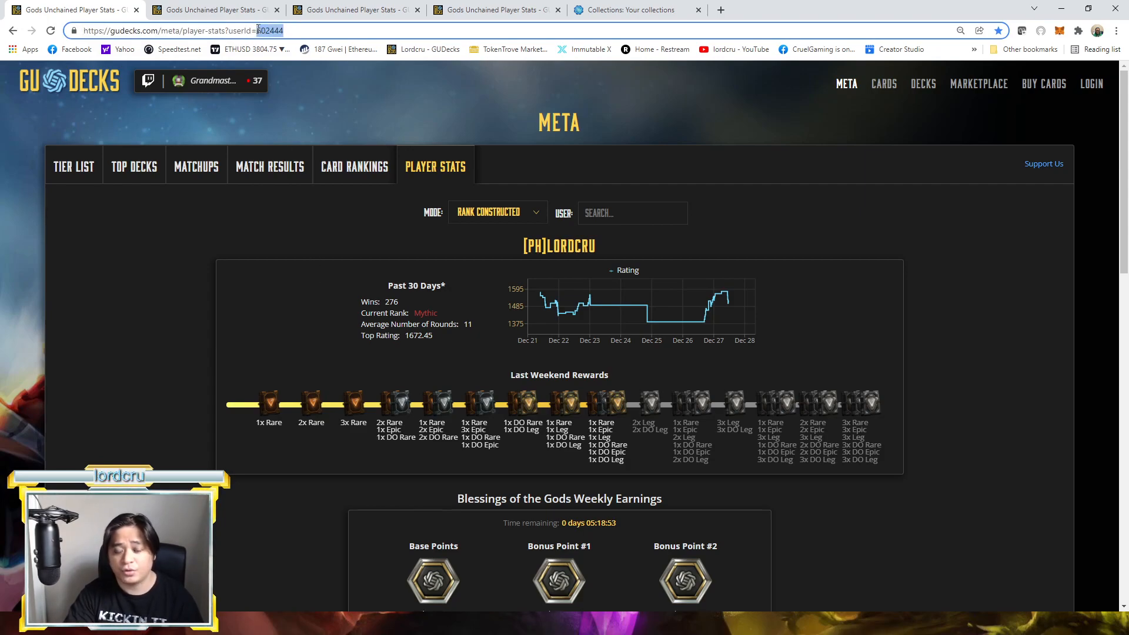
scroll(down, 3)
text(83390)
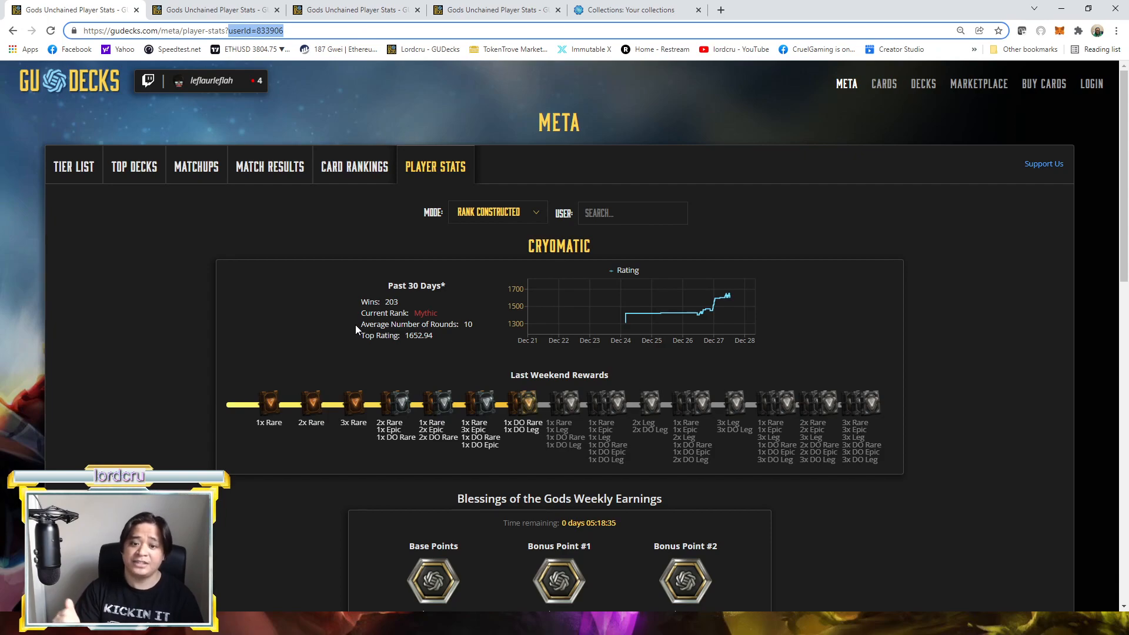
mouse_move(458, 178)
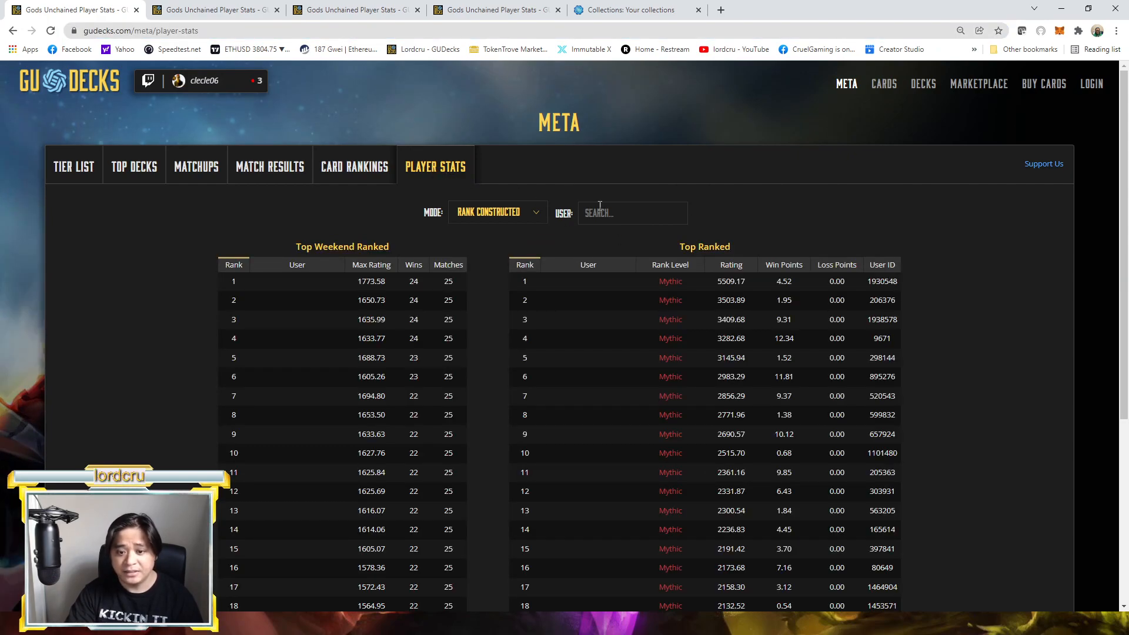
click(270, 166)
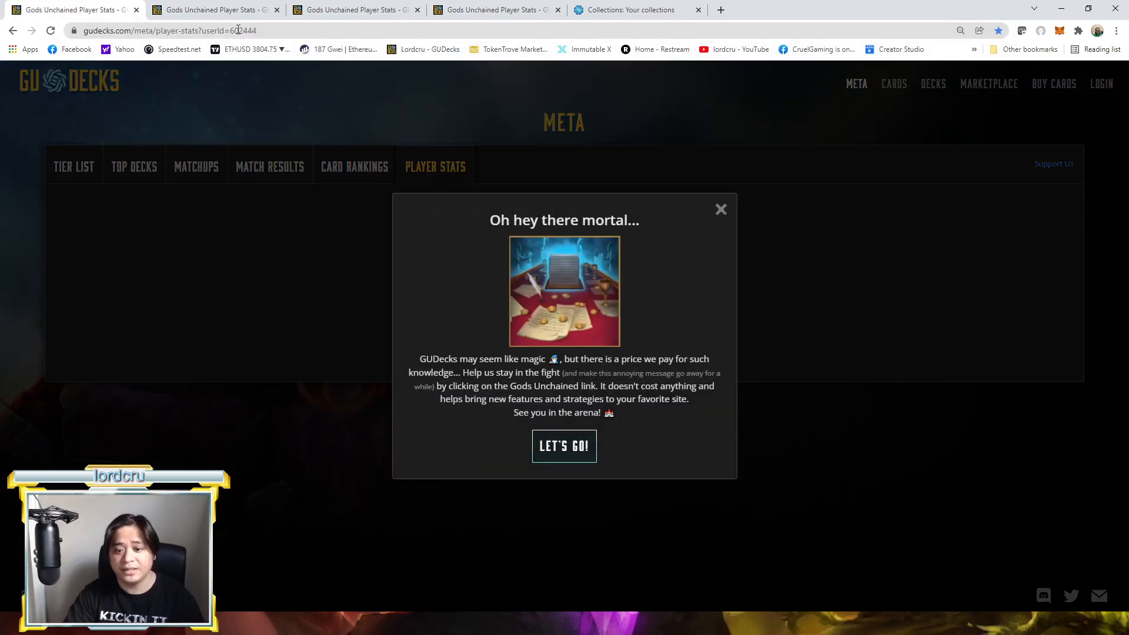
click(720, 209)
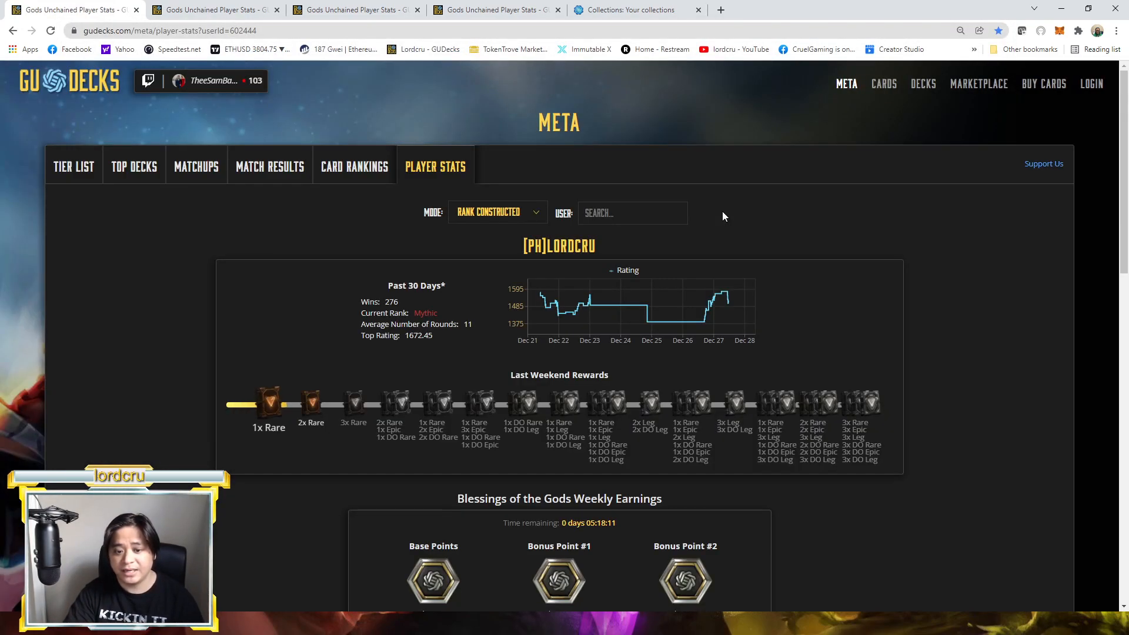
mouse_move(622, 258)
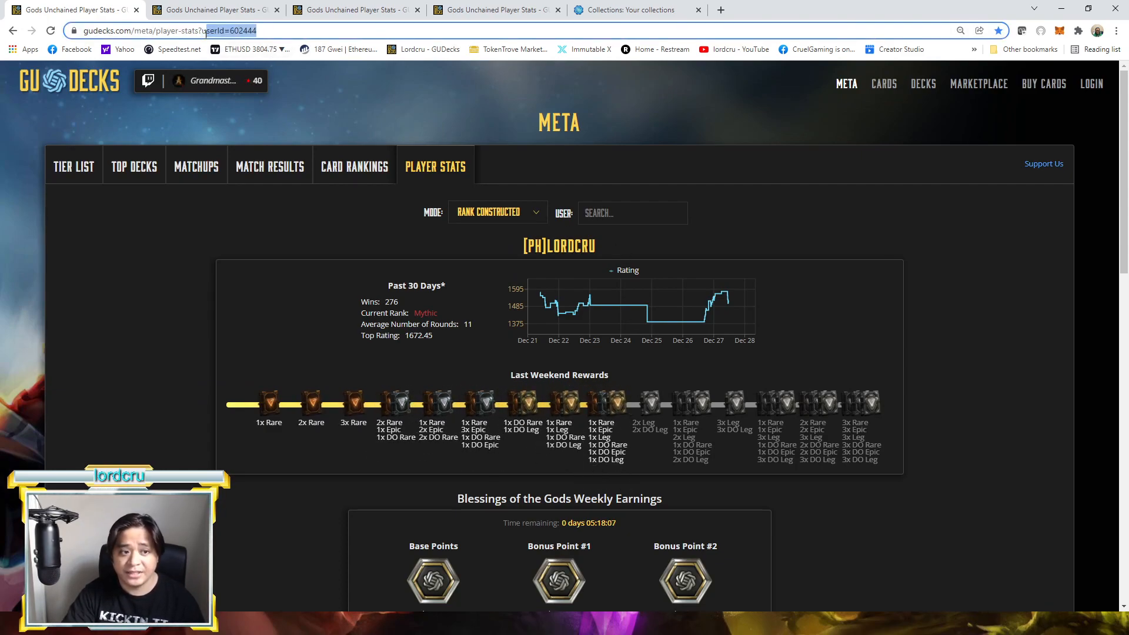
click(209, 31)
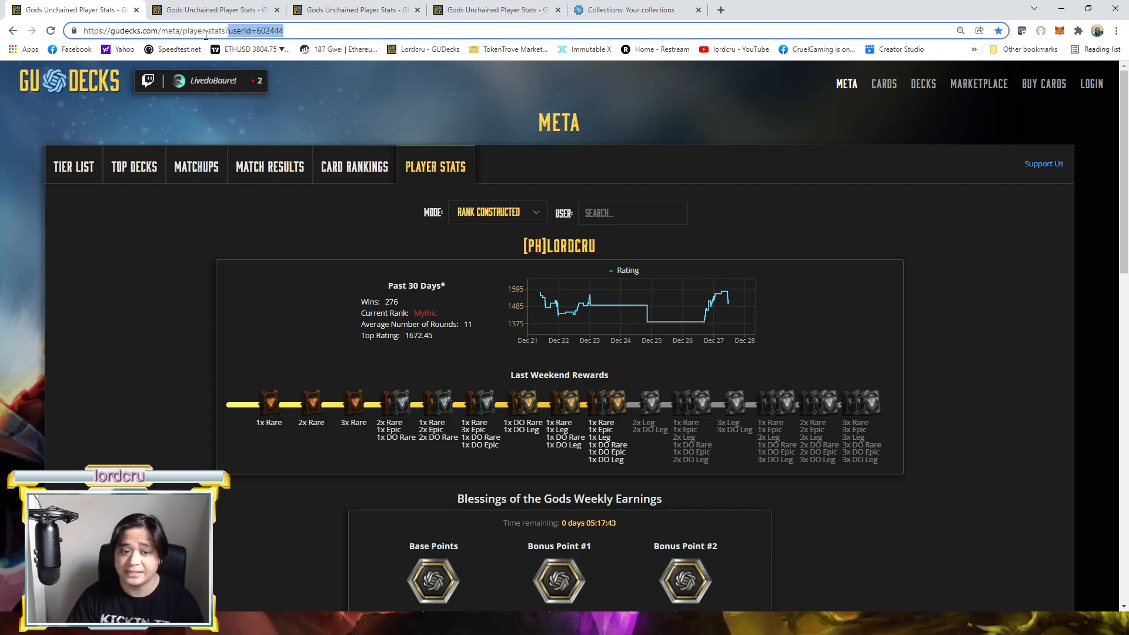
mouse_move(754, 283)
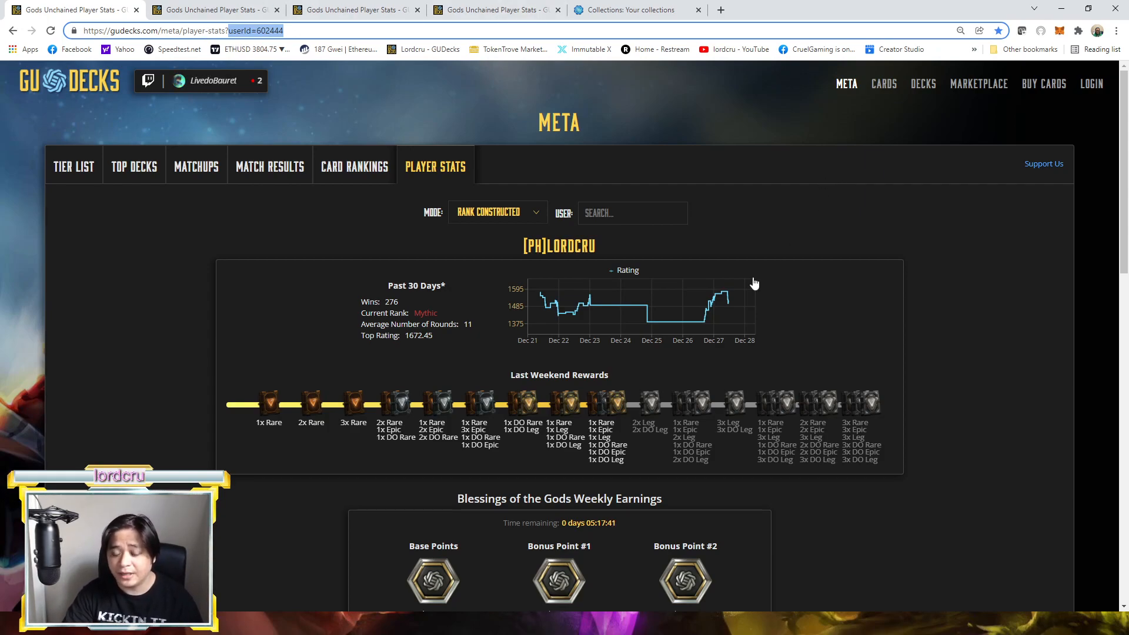
mouse_move(675, 313)
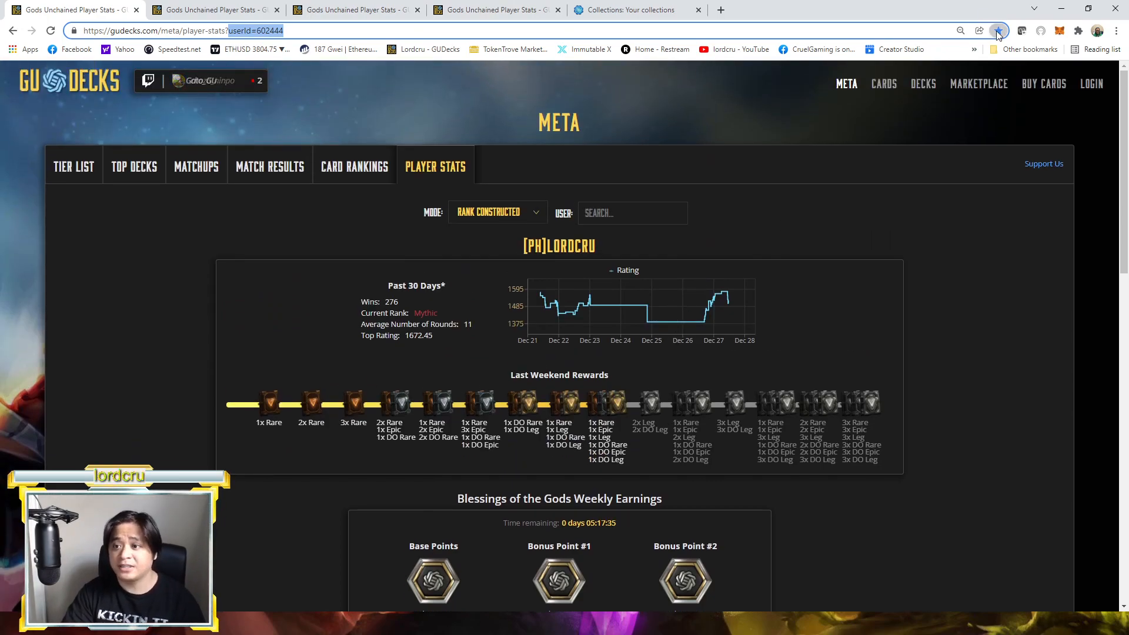
click(999, 30)
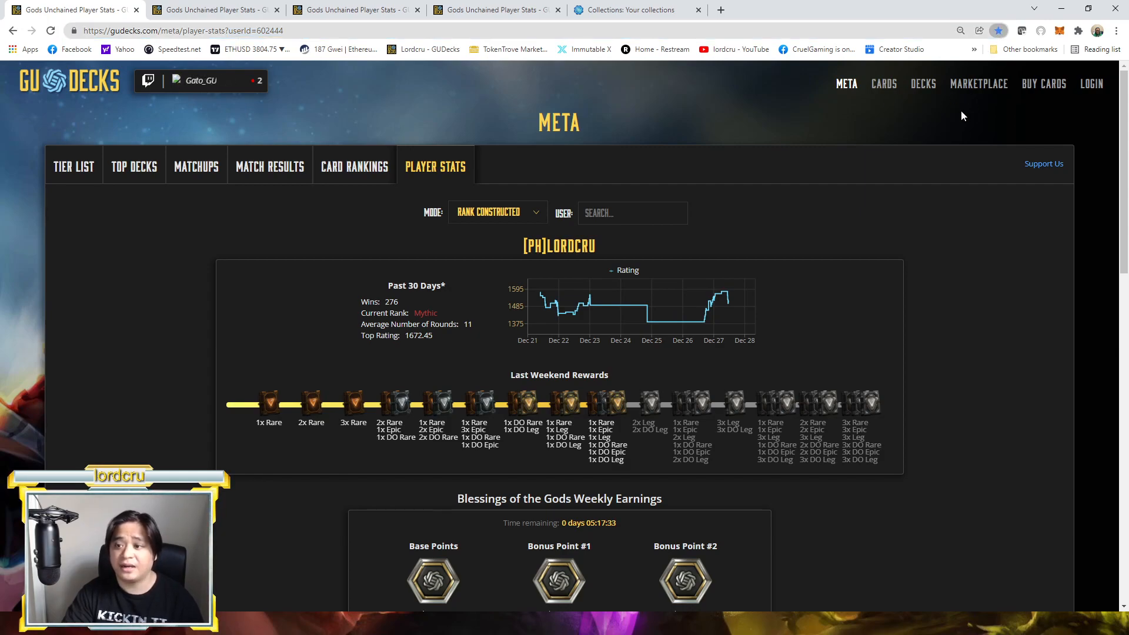